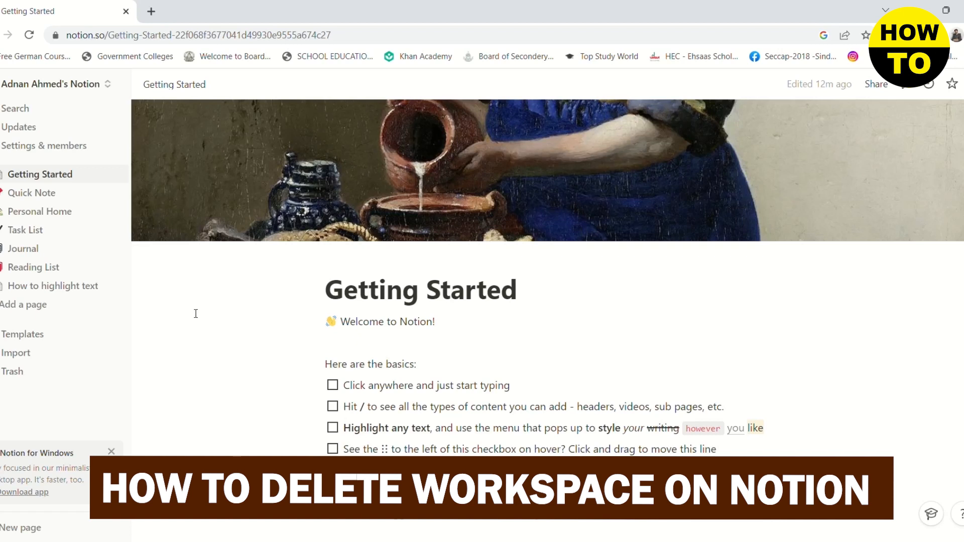
# - Switch to the second 'Adnan Ahmed's Notion' workspace from the sidebar workspace list
pyautogui.click(56, 84)
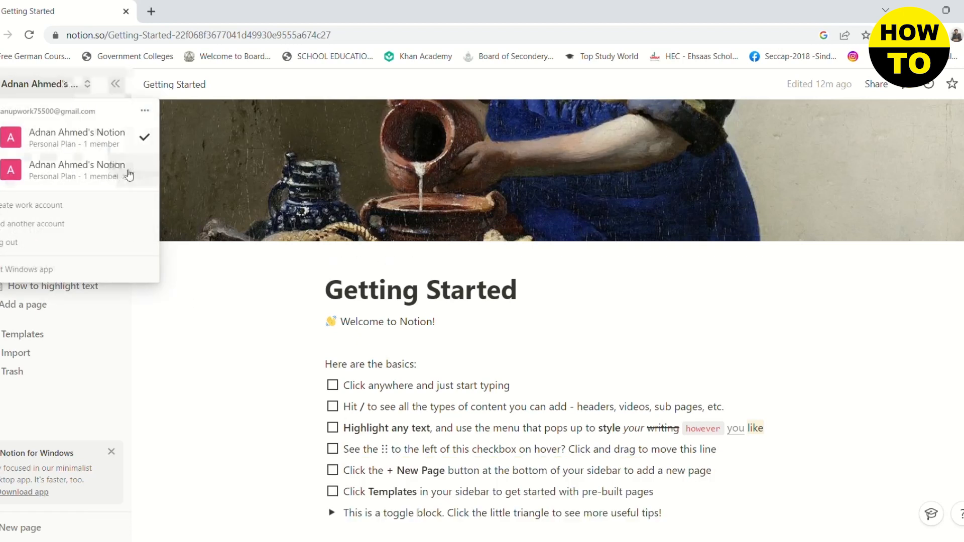
pyautogui.moveTo(151, 132)
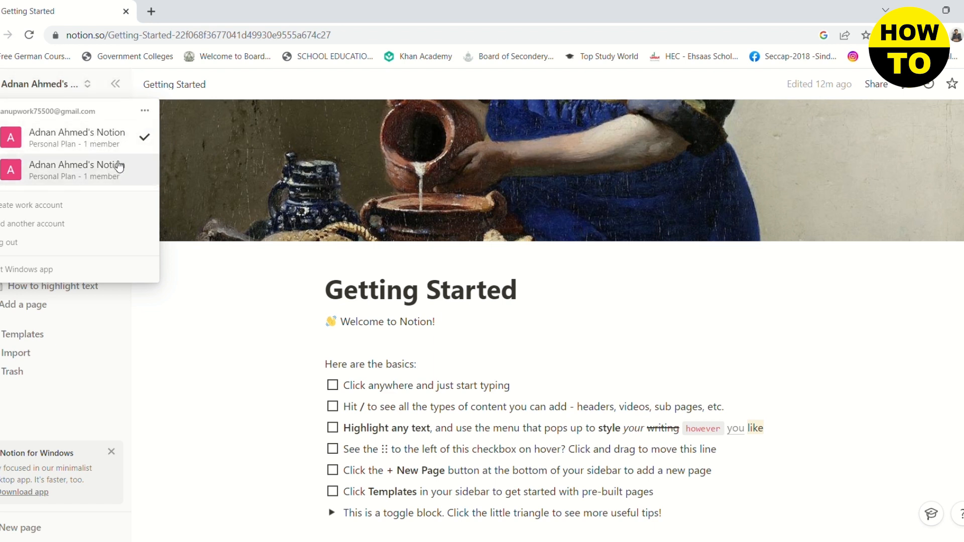
pyautogui.moveTo(77, 179)
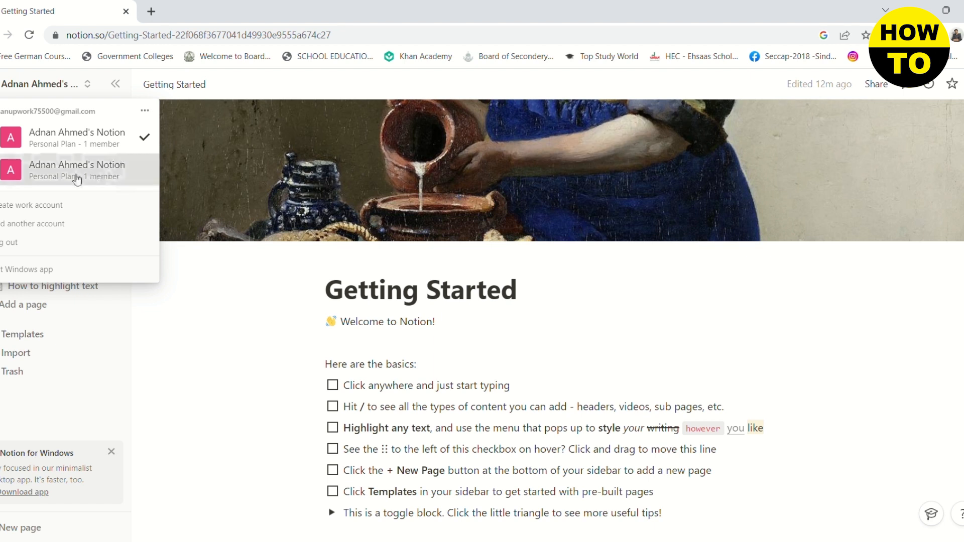
pyautogui.click(78, 170)
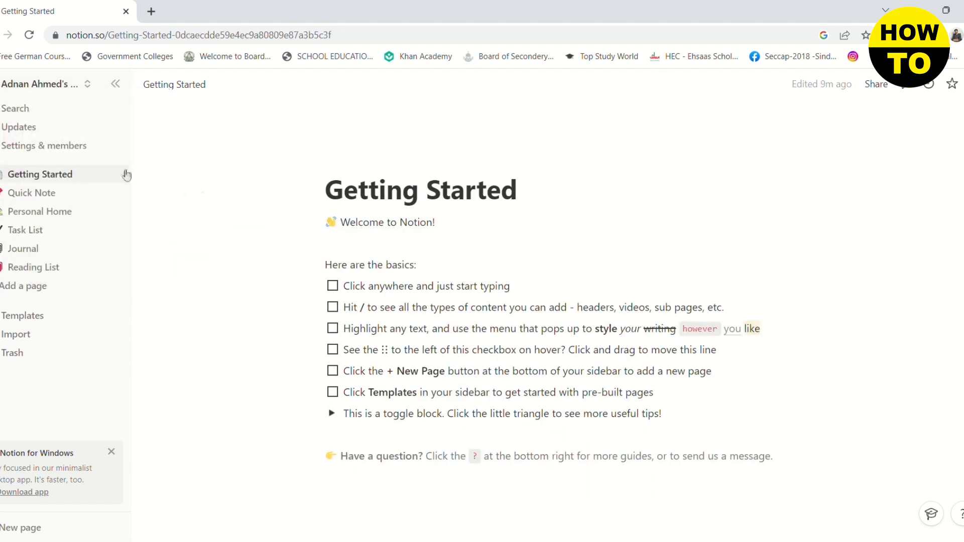
pyautogui.moveTo(34, 148)
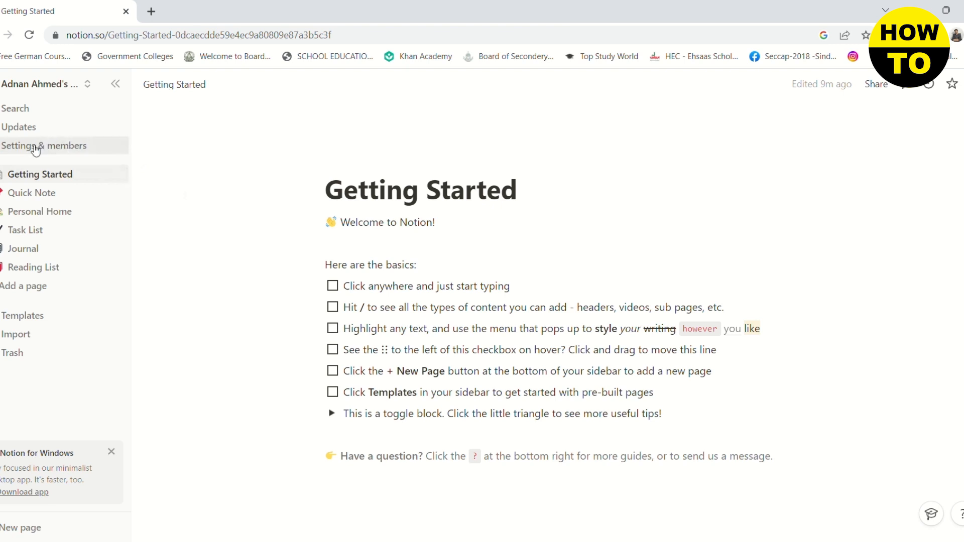
# - Reach the Danger zone in this workspace's Settings page
pyautogui.click(44, 146)
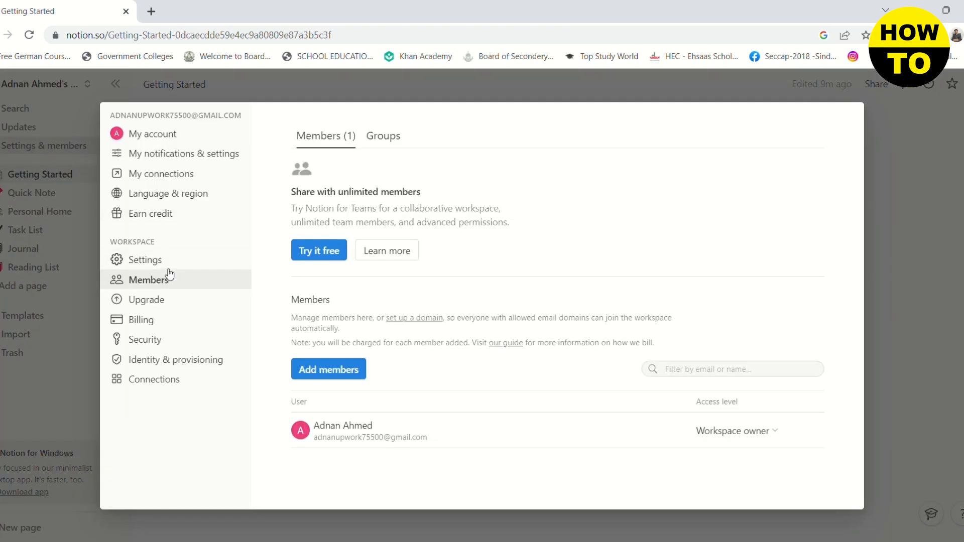
pyautogui.click(145, 259)
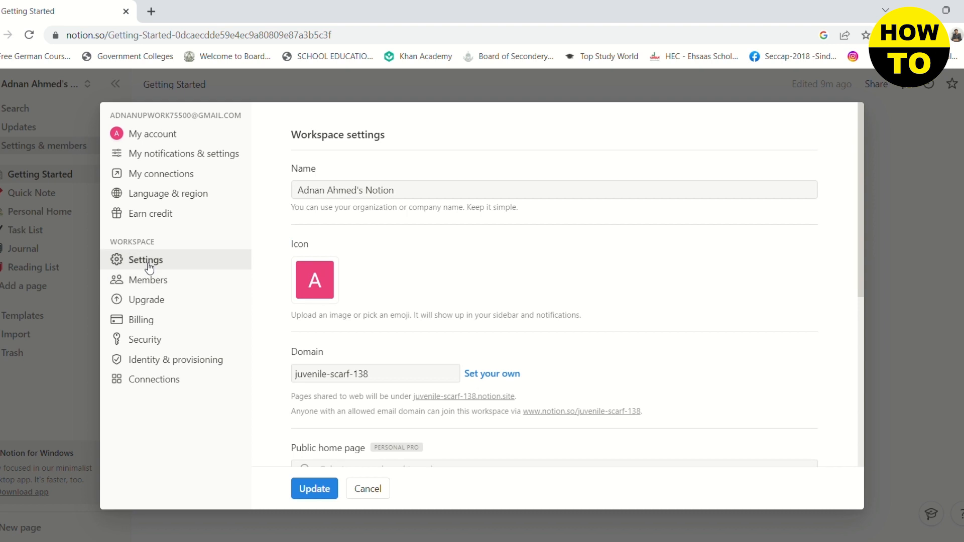
pyautogui.scroll(-3)
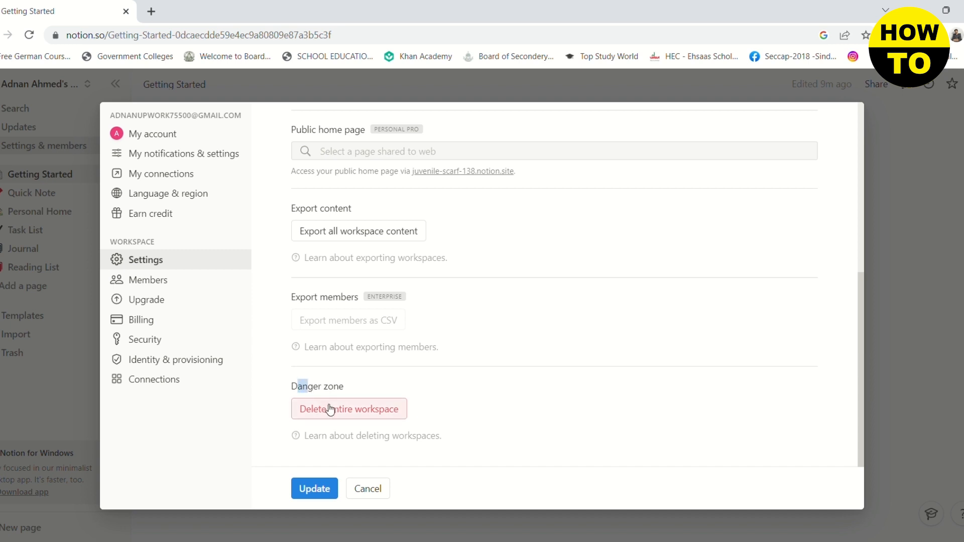
pyautogui.moveTo(291, 396)
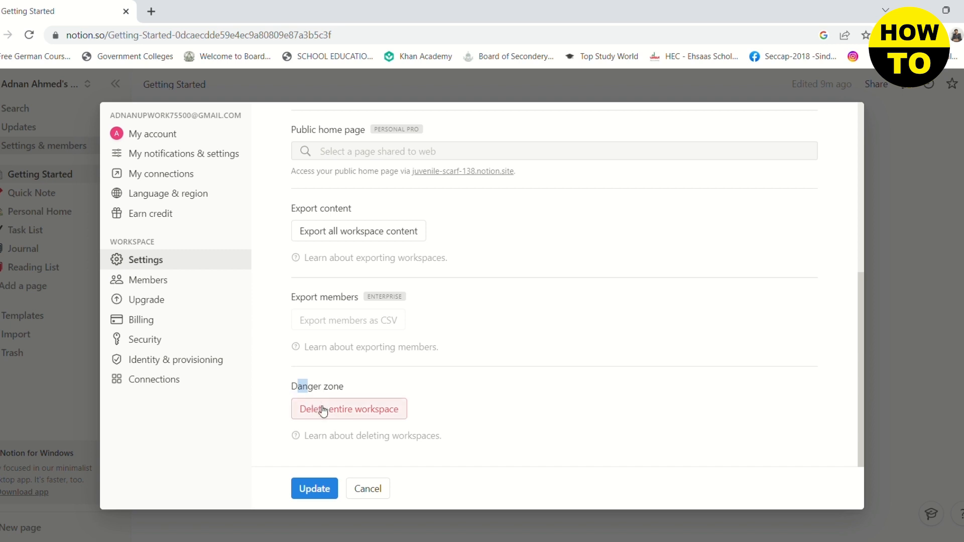
# - Permanently delete the workspace, confirming with the name 'Adnan Ahmed's Notion'
pyautogui.click(349, 409)
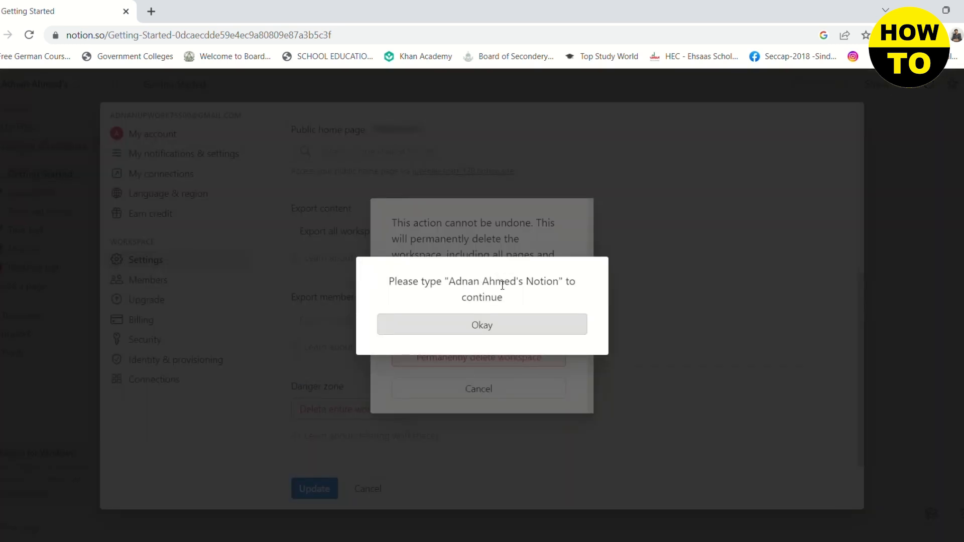
pyautogui.click(482, 325)
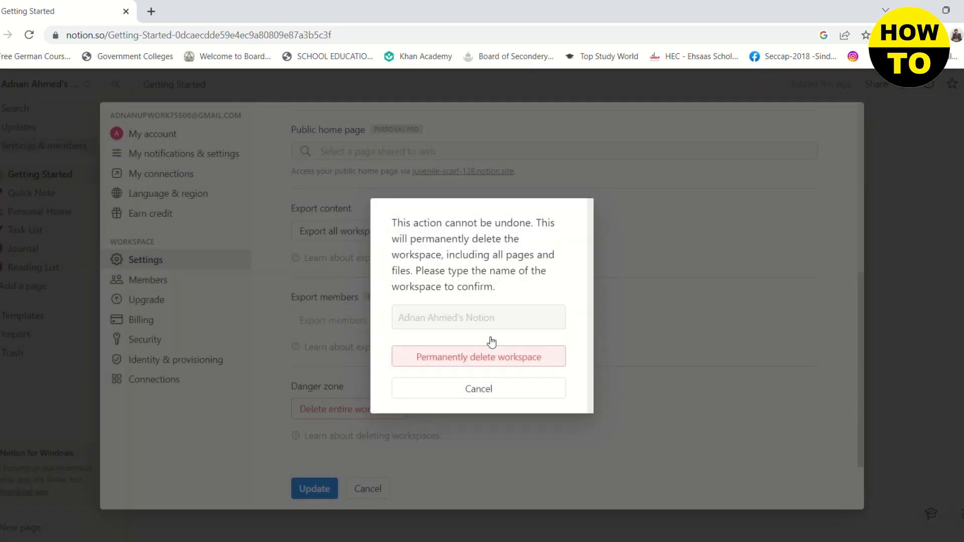
pyautogui.write("Adnan Ahmed's Notion")
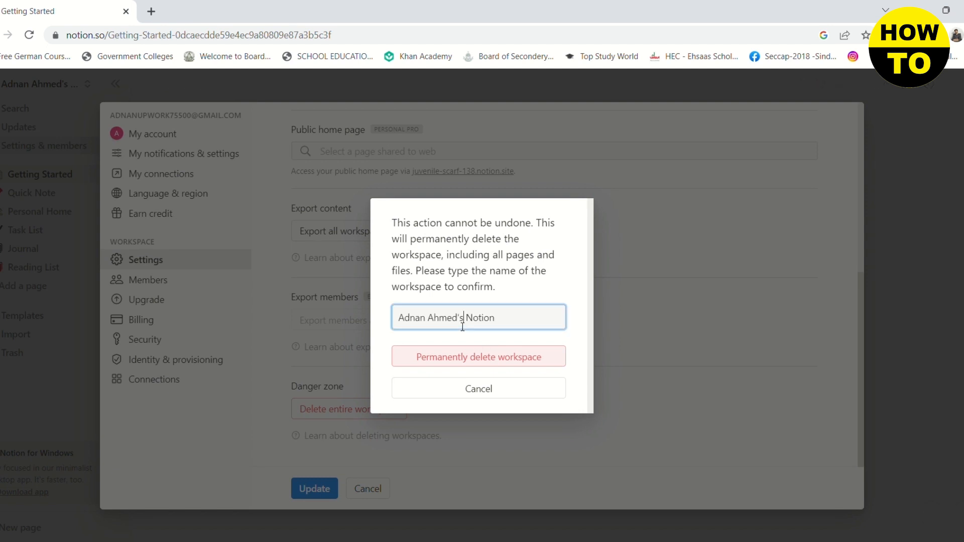
pyautogui.click(478, 356)
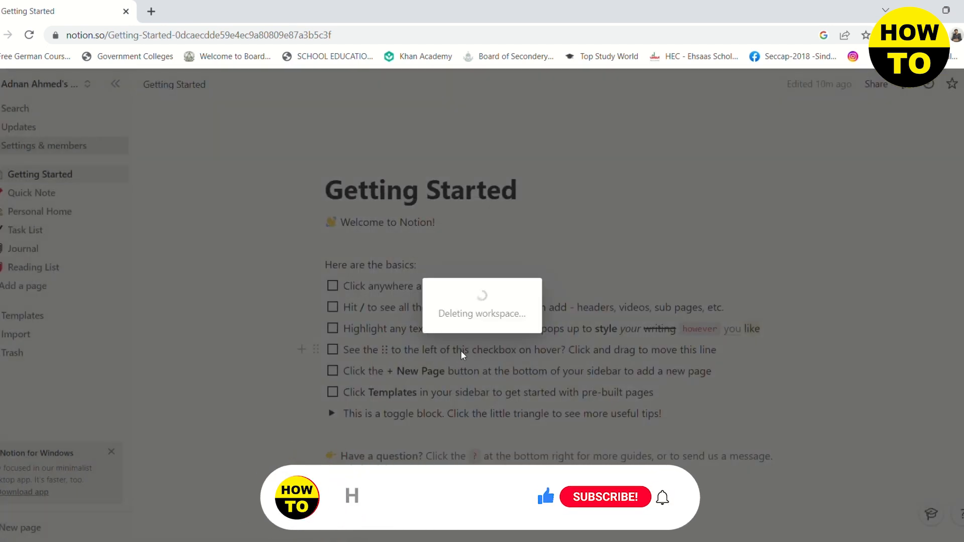